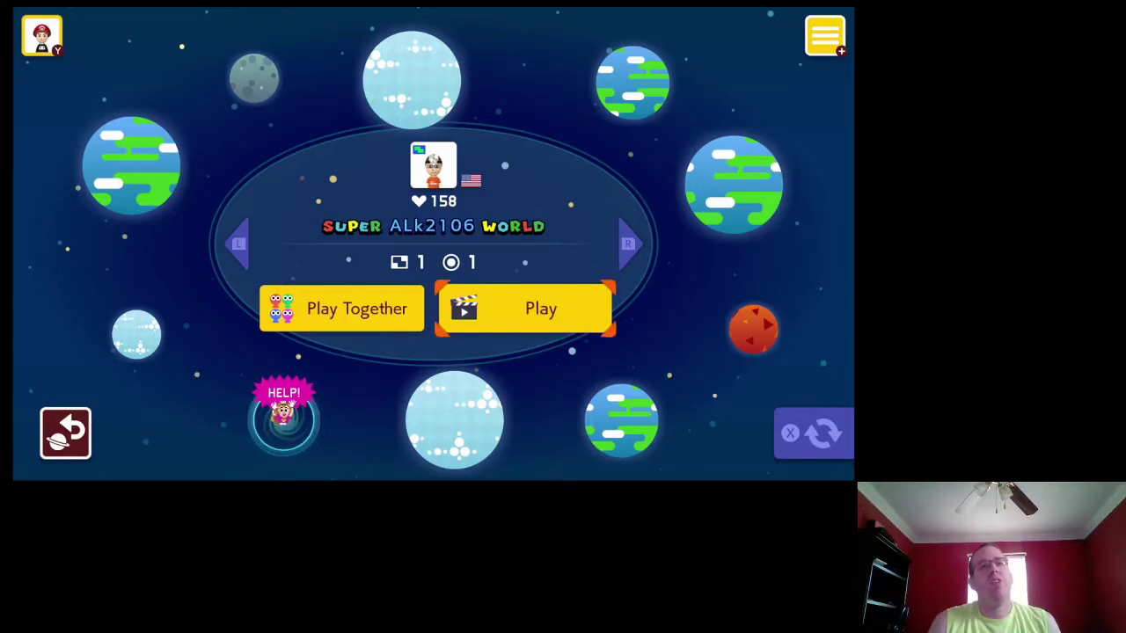
Play the Super ALk2106 World solo from its info panel to reach its title screen
left_click(525, 308)
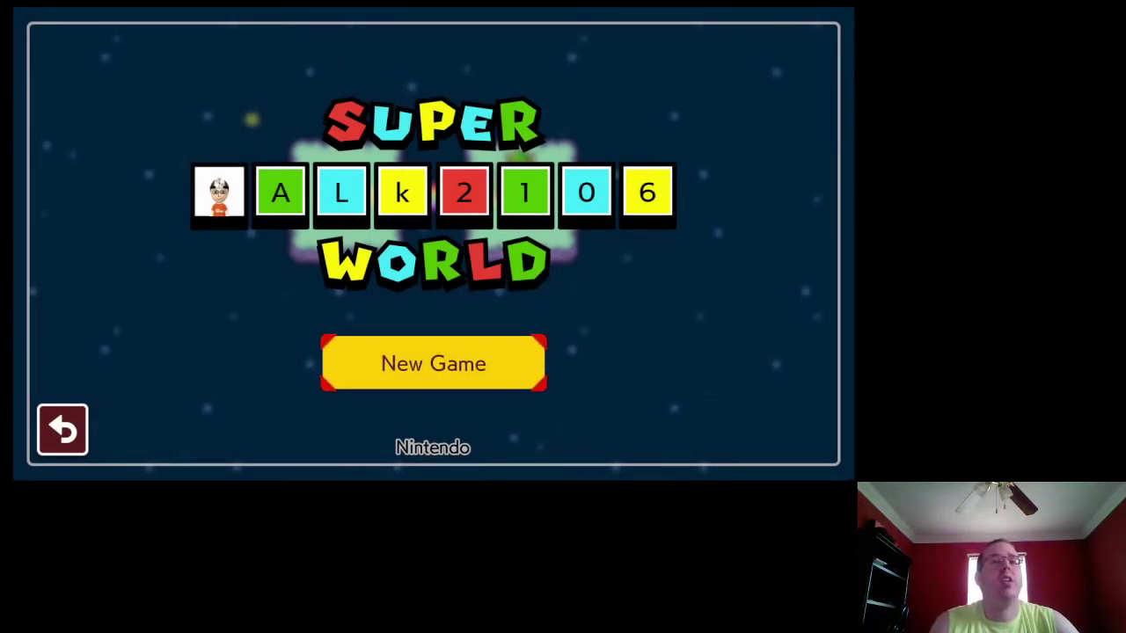
Start a New Game and clear course W1 'test' in 00:01.493
left_click(433, 363)
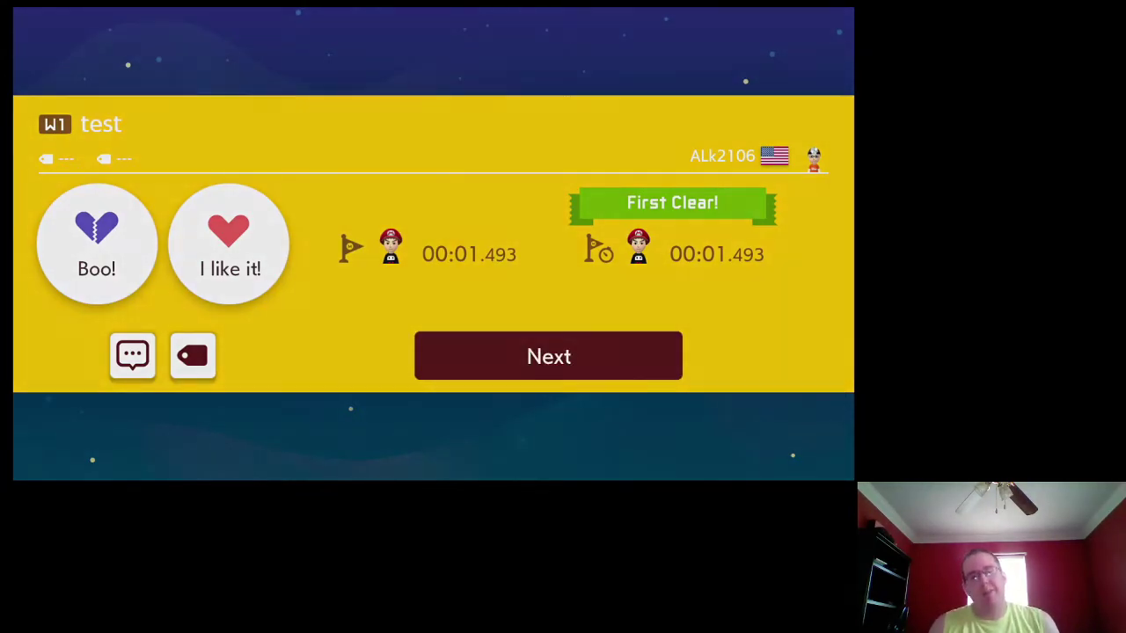
Continue past the 'test' course results to the World Clear! screen
left_click(548, 356)
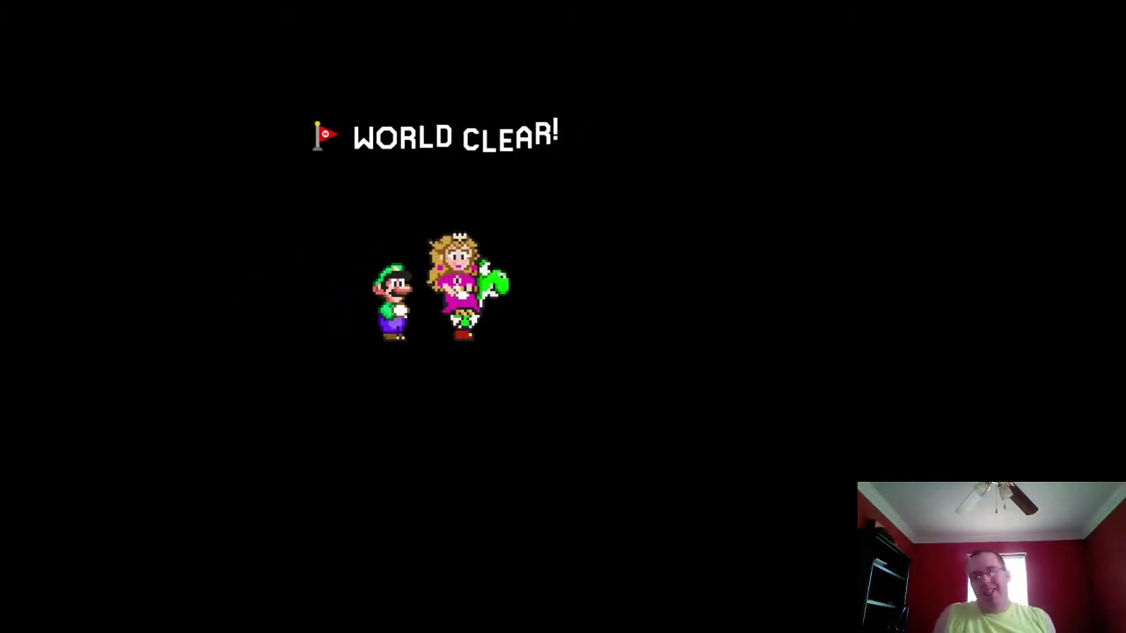